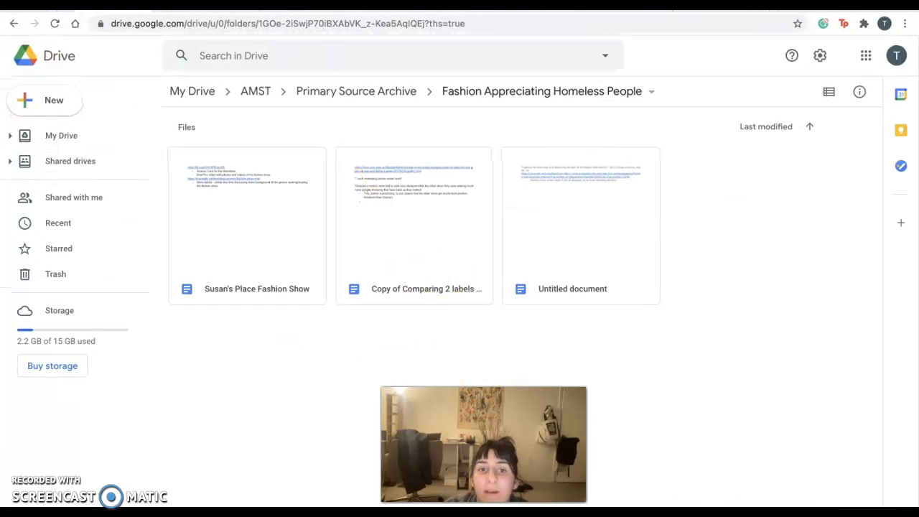
Return to the Primary Source Archive folder via the breadcrumb.
{"action": "left_click", "coordinate": [356, 92]}
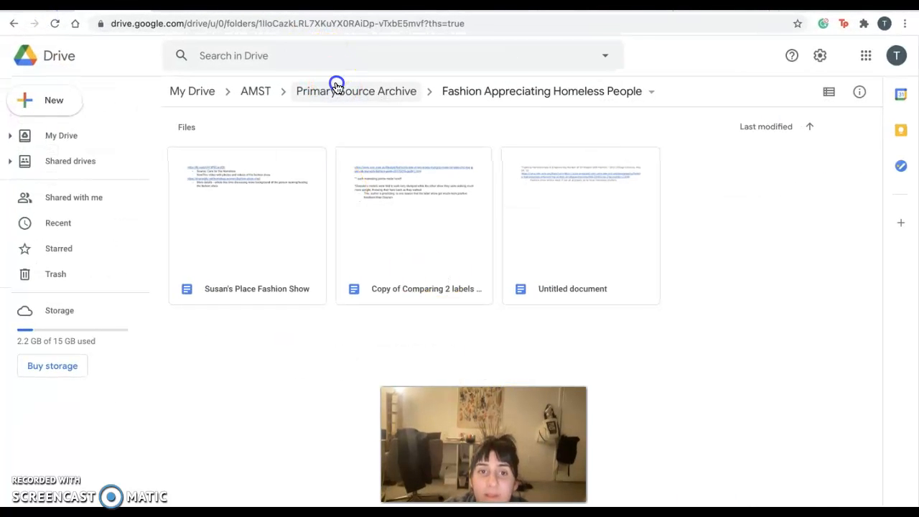
Open the Executive Summary document in Google Docs and read it.
{"action": "left_click", "coordinate": [356, 91]}
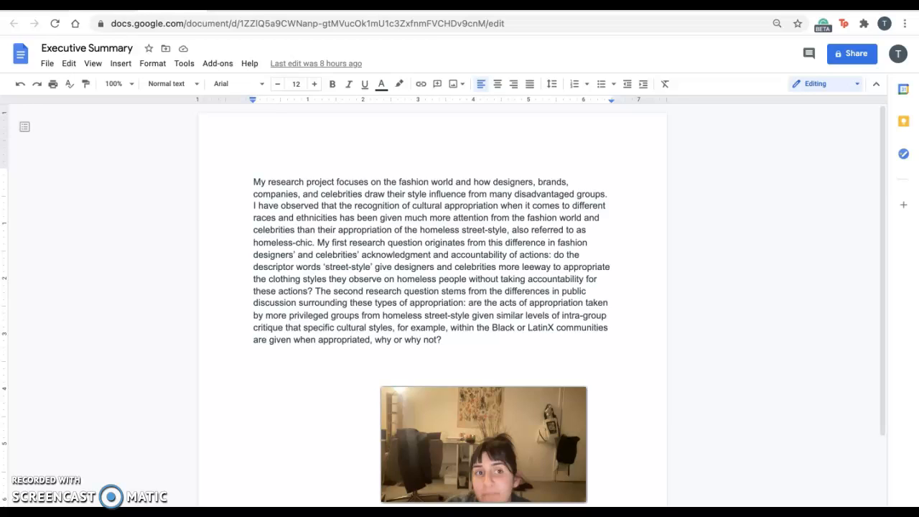
Leave the document, look inside Jacobs' Runway Photos, then return to Primary Source Archive.
{"action": "left_click", "coordinate": [14, 23]}
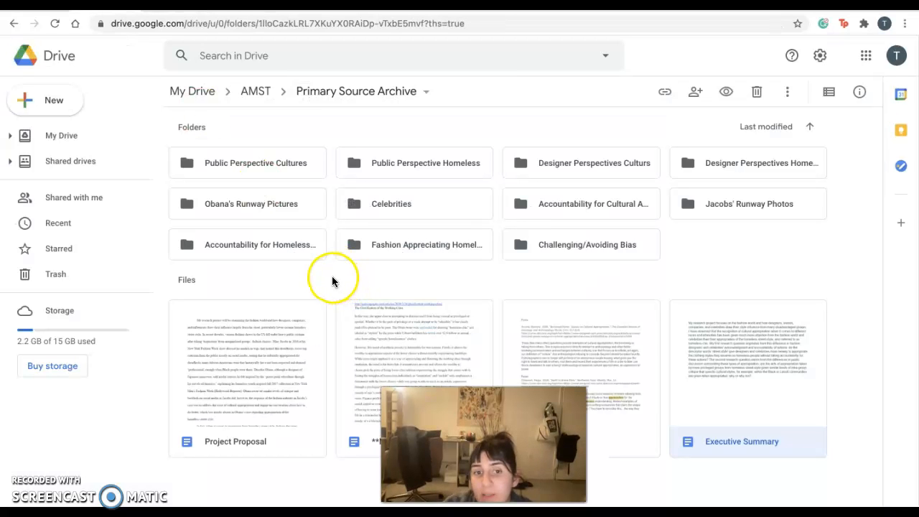
{"action": "left_click", "coordinate": [333, 280]}
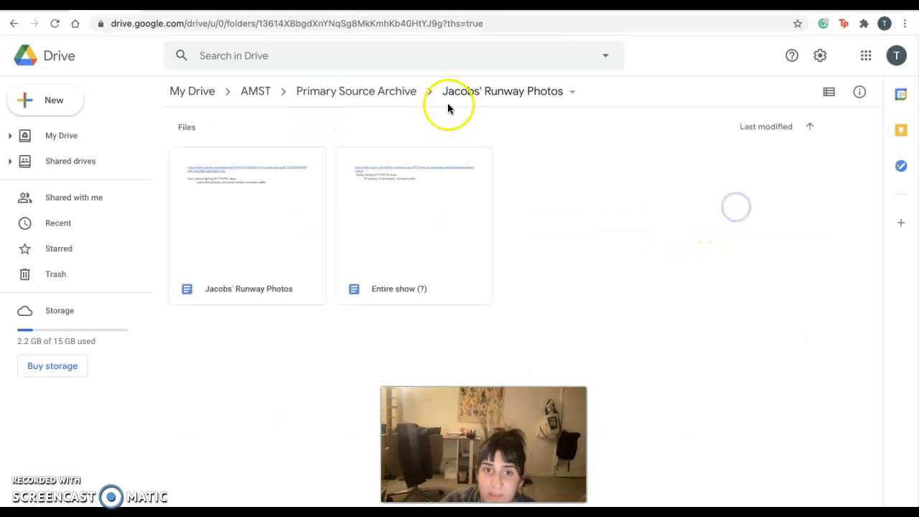
{"action": "left_click", "coordinate": [356, 91]}
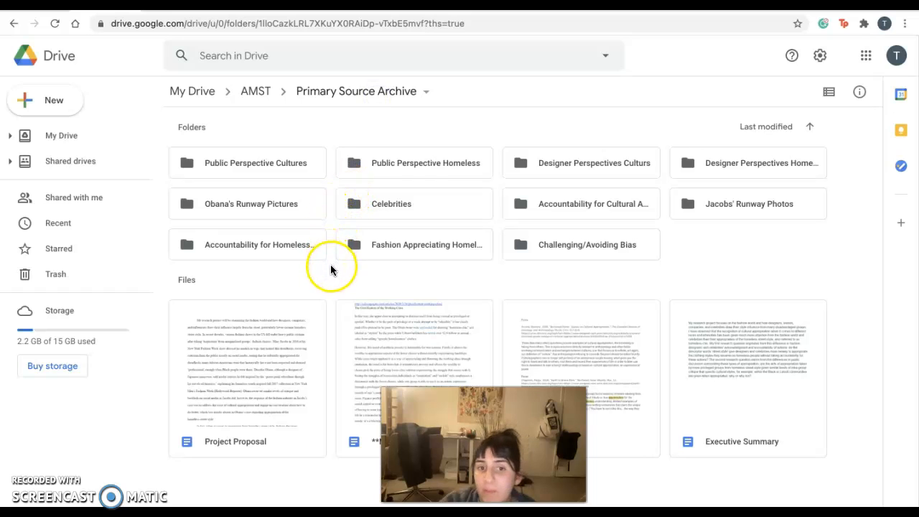
{"action": "mouse_move", "coordinate": [329, 284]}
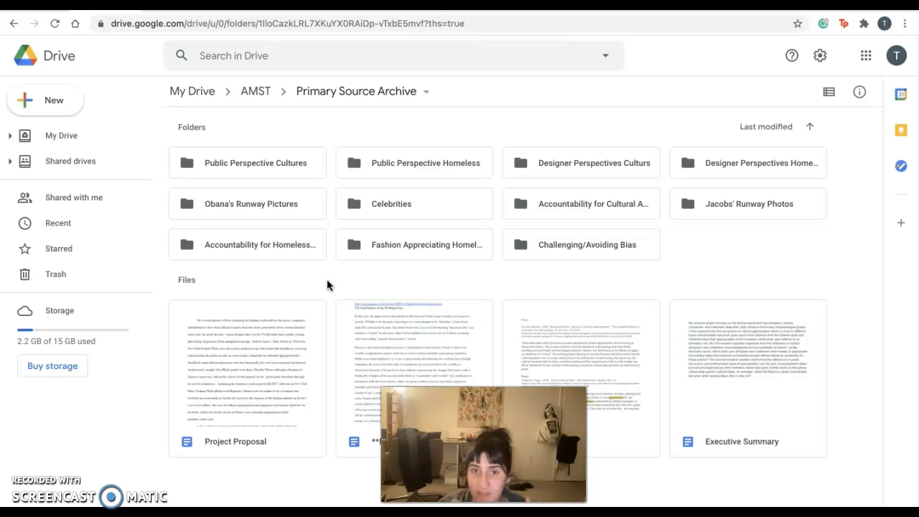
{"action": "mouse_move", "coordinate": [298, 186]}
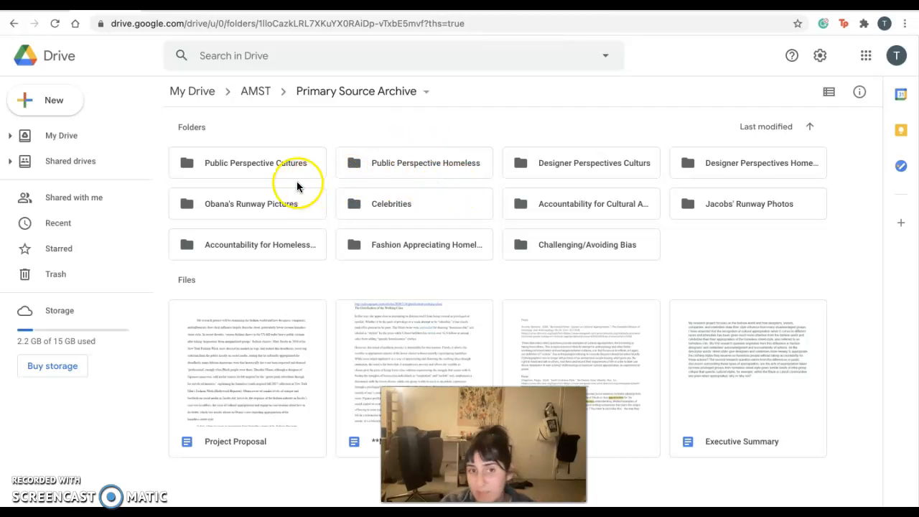
{"action": "mouse_move", "coordinate": [330, 178]}
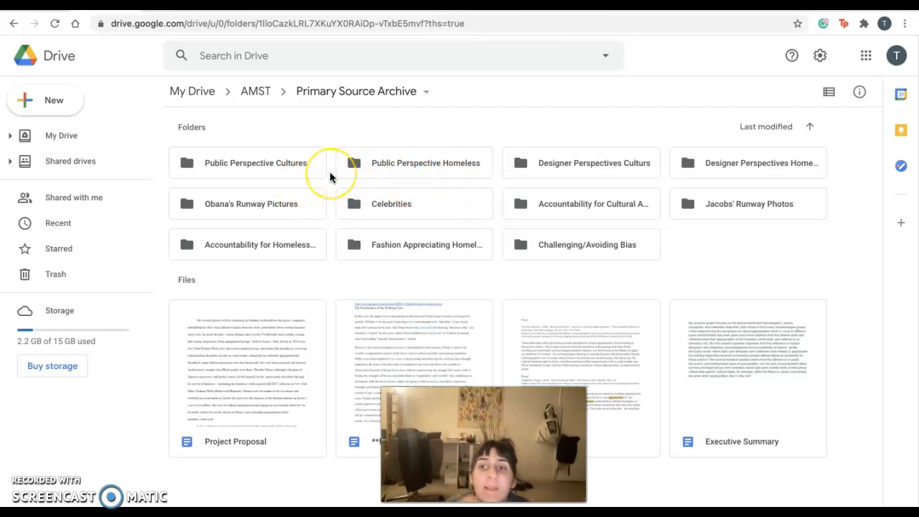
{"action": "mouse_move", "coordinate": [330, 178]}
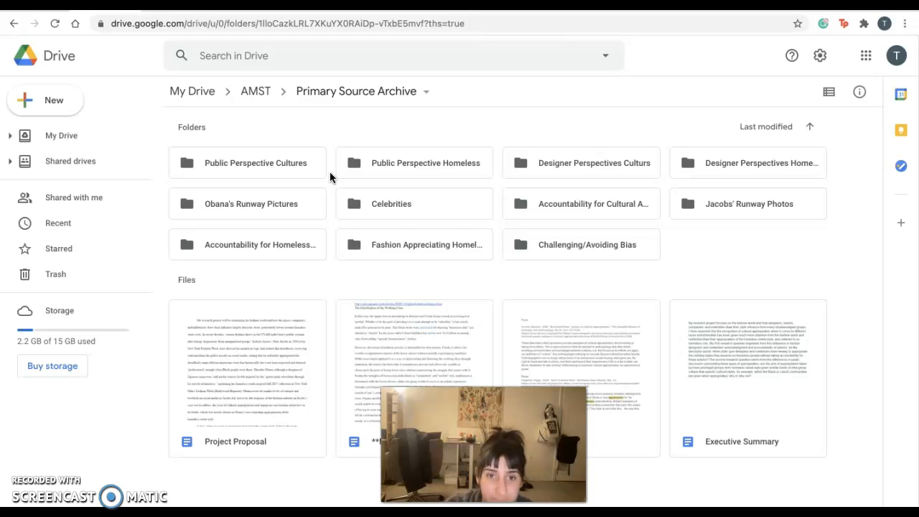
{"action": "double_click", "coordinate": [391, 204]}
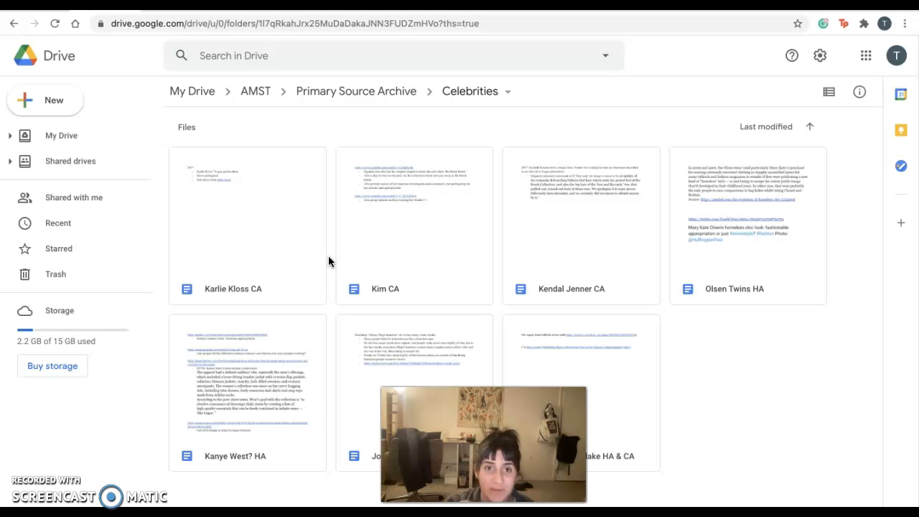
{"action": "mouse_move", "coordinate": [356, 90]}
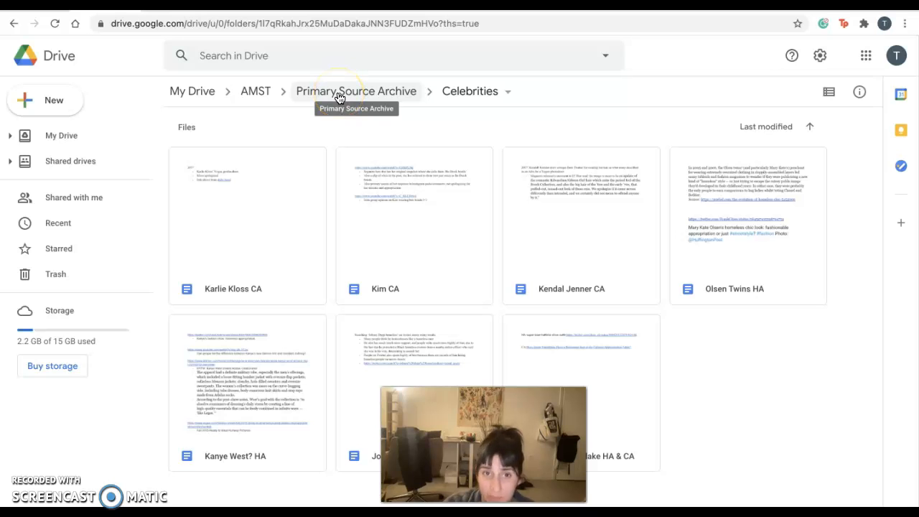
{"action": "left_click", "coordinate": [356, 90]}
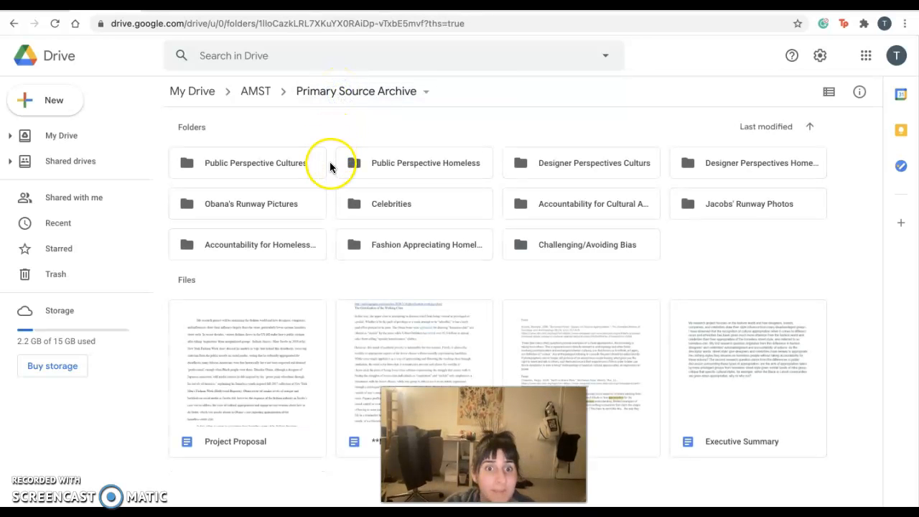
{"action": "mouse_move", "coordinate": [307, 166]}
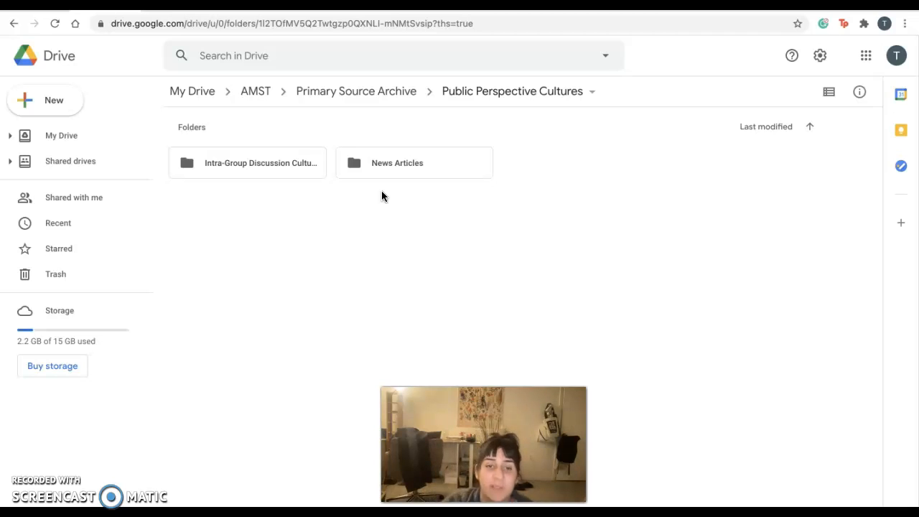
{"action": "mouse_move", "coordinate": [428, 157]}
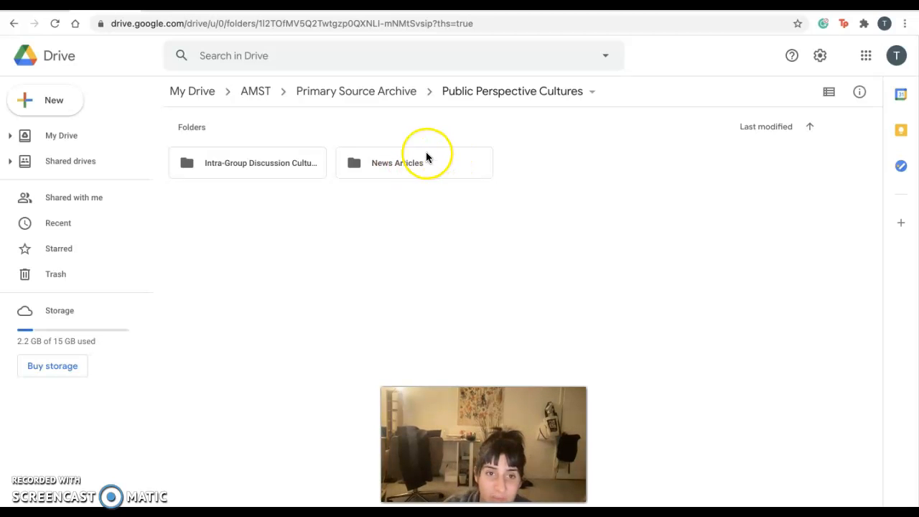
Browse the News Articles subfolder, then return to Public Perspective Cultures.
{"action": "double_click", "coordinate": [246, 162]}
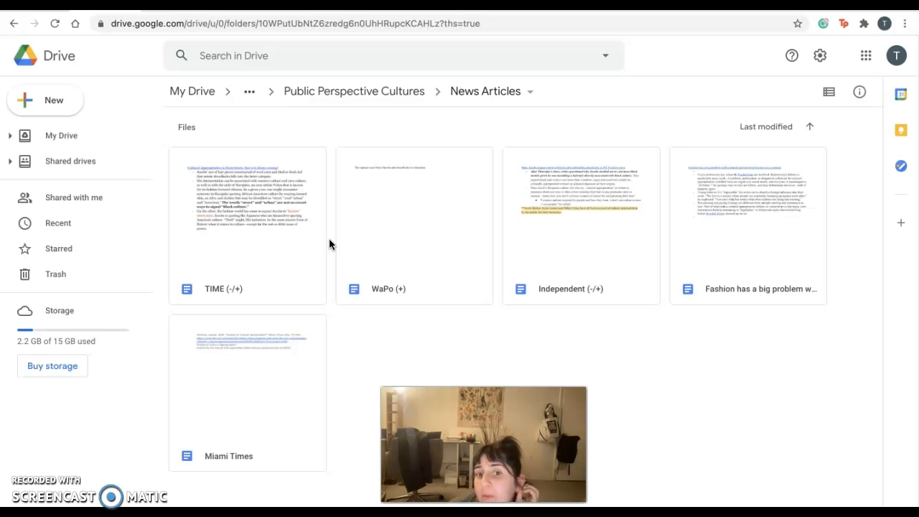
{"action": "left_click", "coordinate": [357, 92]}
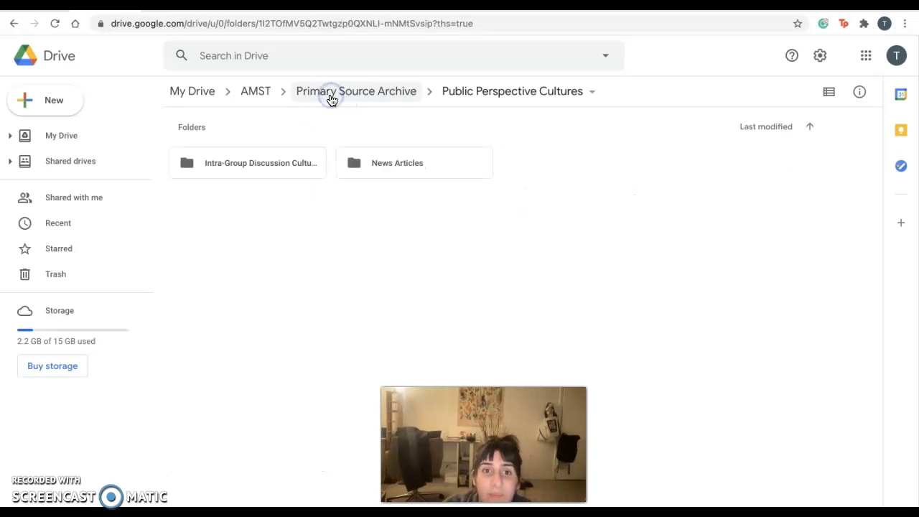
Go up to Primary Source Archive and open the Public Perspective Homeless folder.
{"action": "left_click", "coordinate": [356, 92]}
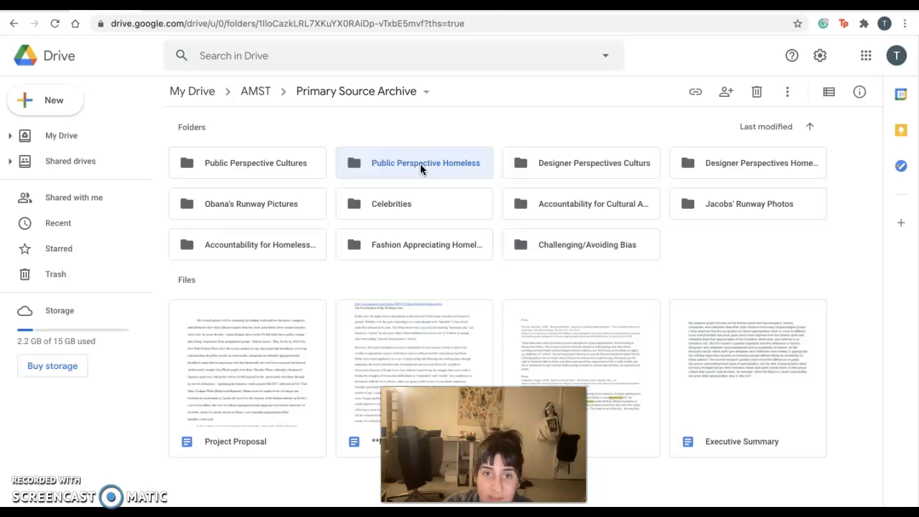
{"action": "double_click", "coordinate": [425, 163]}
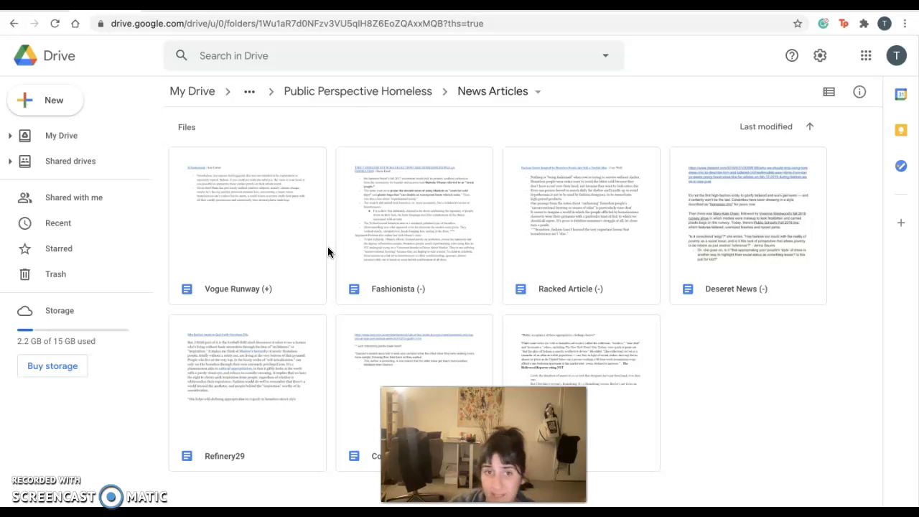
{"action": "mouse_move", "coordinate": [356, 92]}
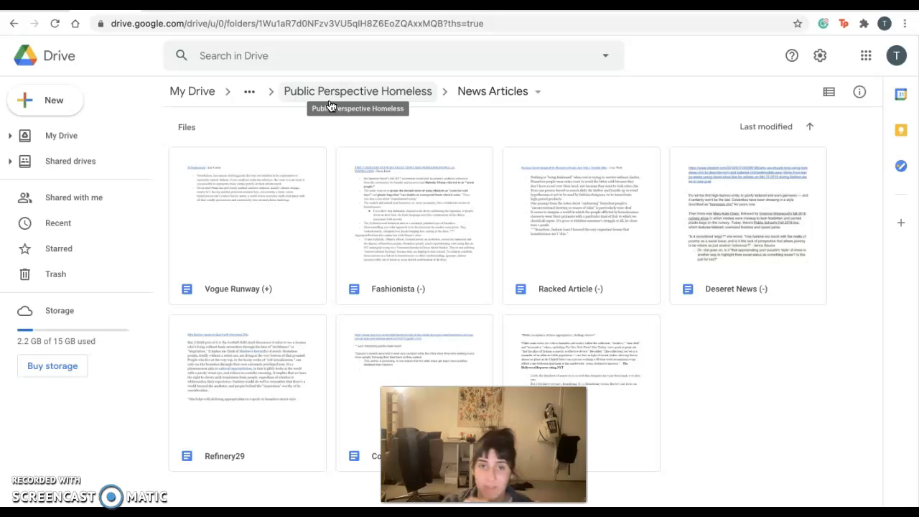
Back out of News Articles to Public Perspective Homeless, then to Primary Source Archive.
{"action": "left_click", "coordinate": [356, 92]}
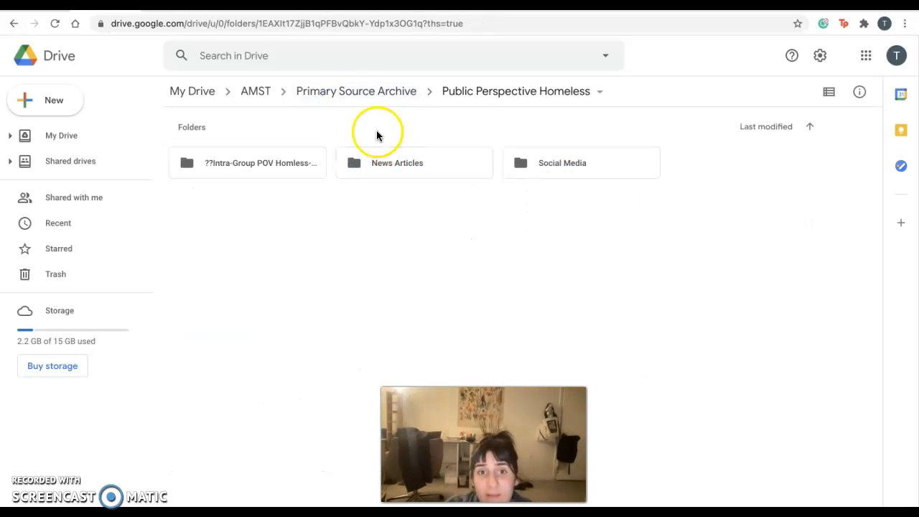
{"action": "left_click", "coordinate": [356, 92]}
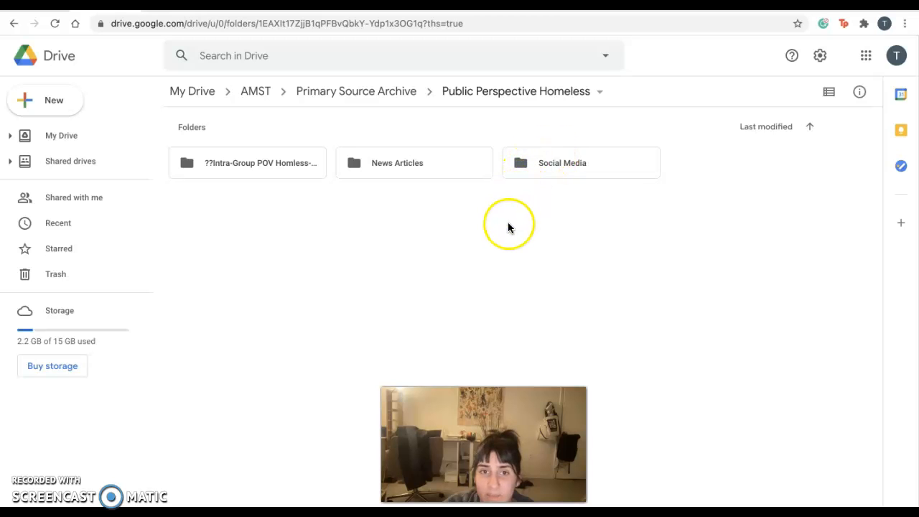
{"action": "mouse_move", "coordinate": [423, 119]}
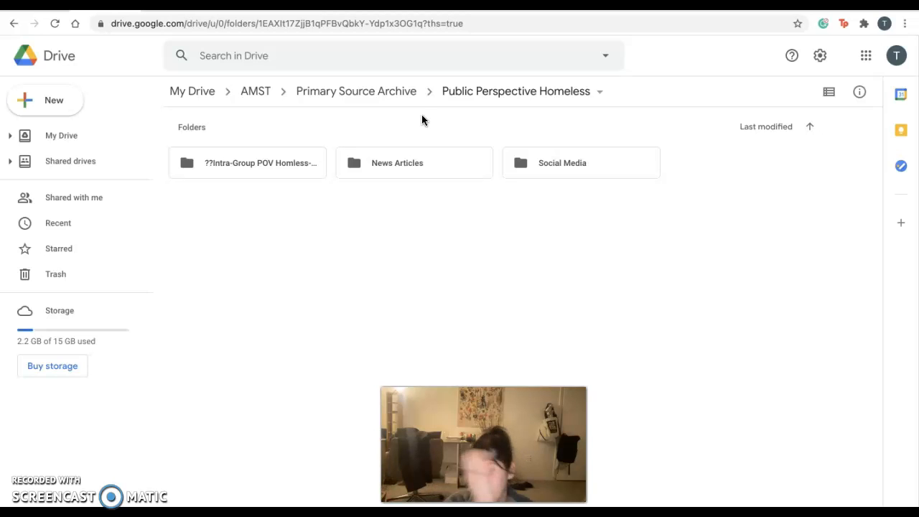
{"action": "left_click", "coordinate": [356, 90]}
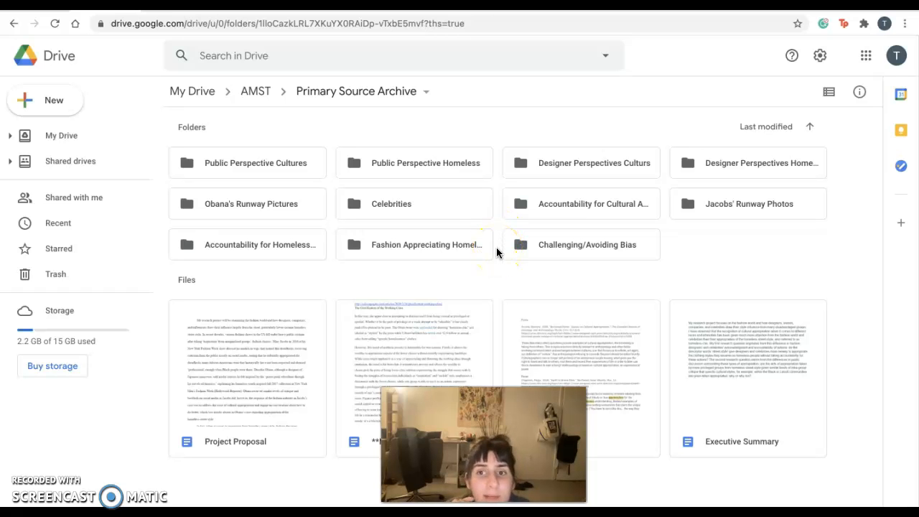
{"action": "mouse_move", "coordinate": [617, 162]}
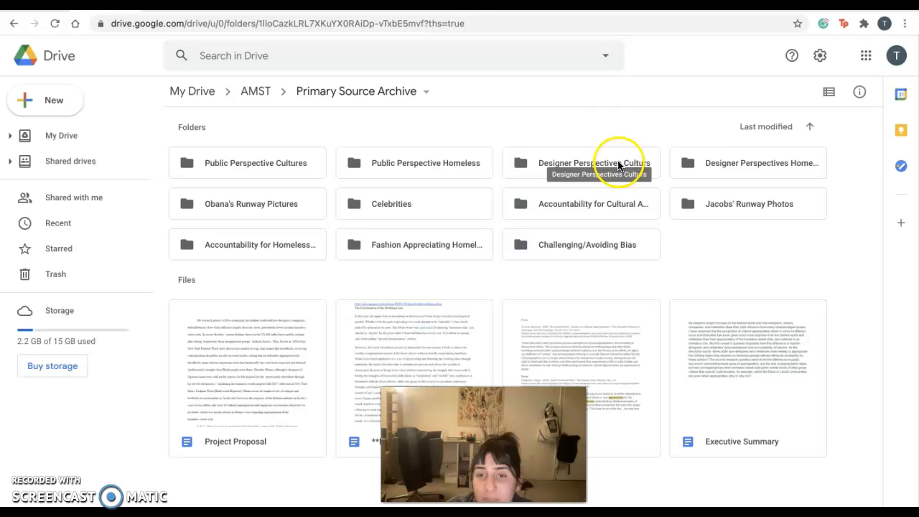
{"action": "mouse_move", "coordinate": [735, 172]}
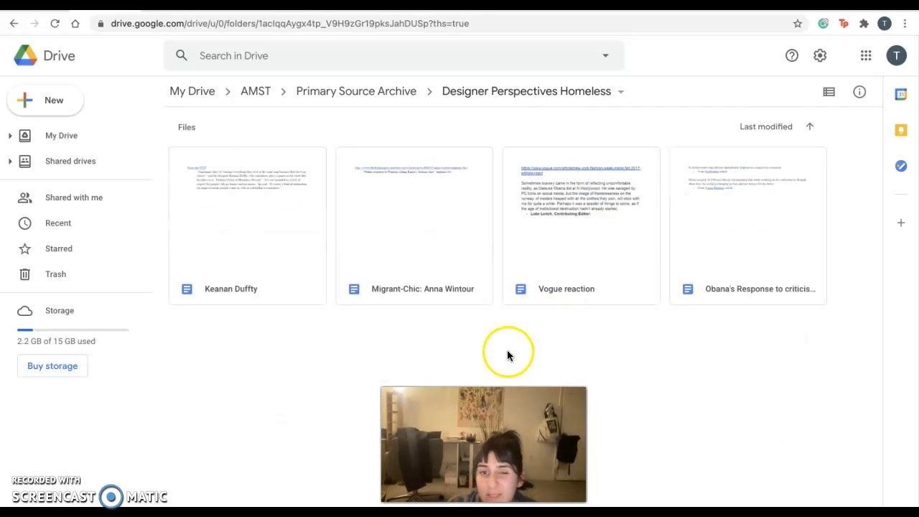
{"action": "mouse_move", "coordinate": [508, 356]}
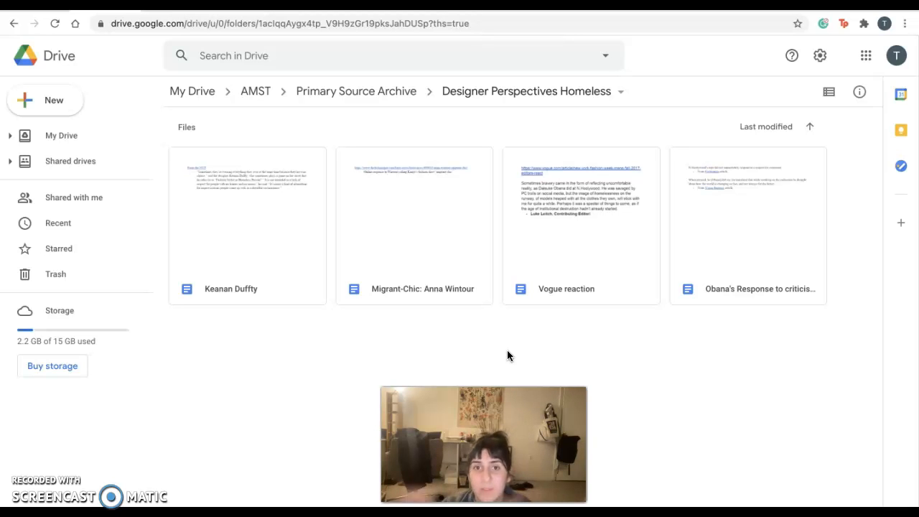
Look inside Designer Perspectives Cultures, then return to Primary Source Archive.
{"action": "left_click", "coordinate": [356, 91]}
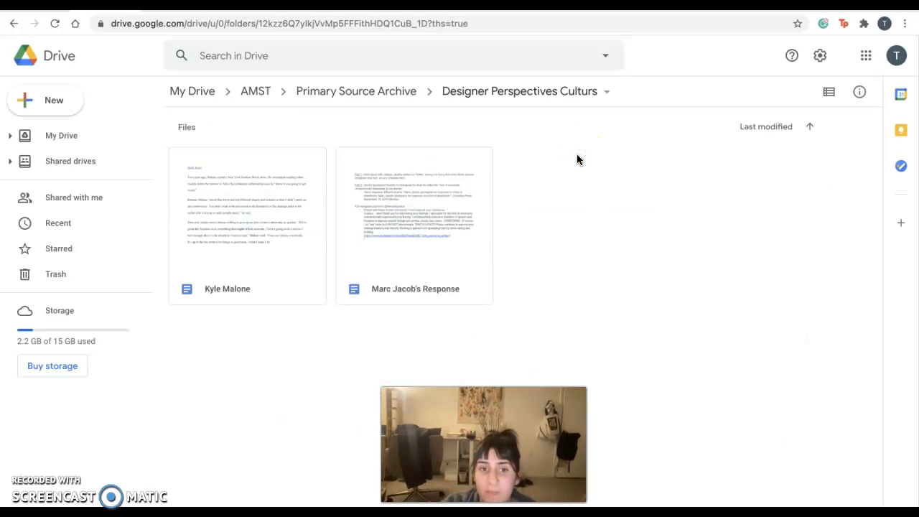
{"action": "mouse_move", "coordinate": [356, 92]}
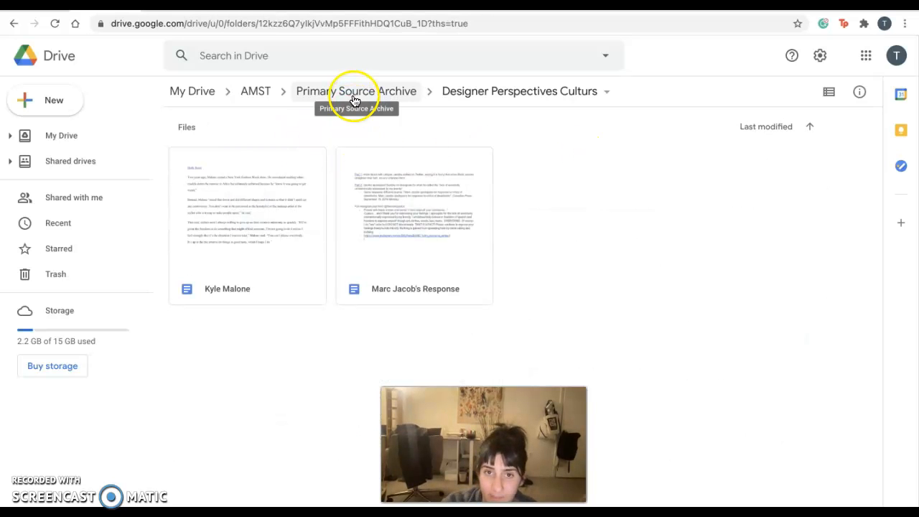
{"action": "left_click", "coordinate": [356, 92]}
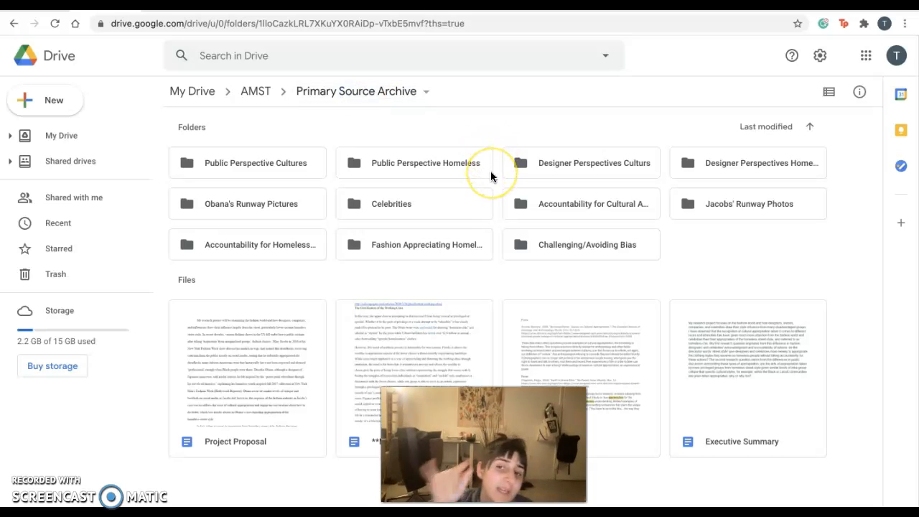
{"action": "mouse_move", "coordinate": [491, 175]}
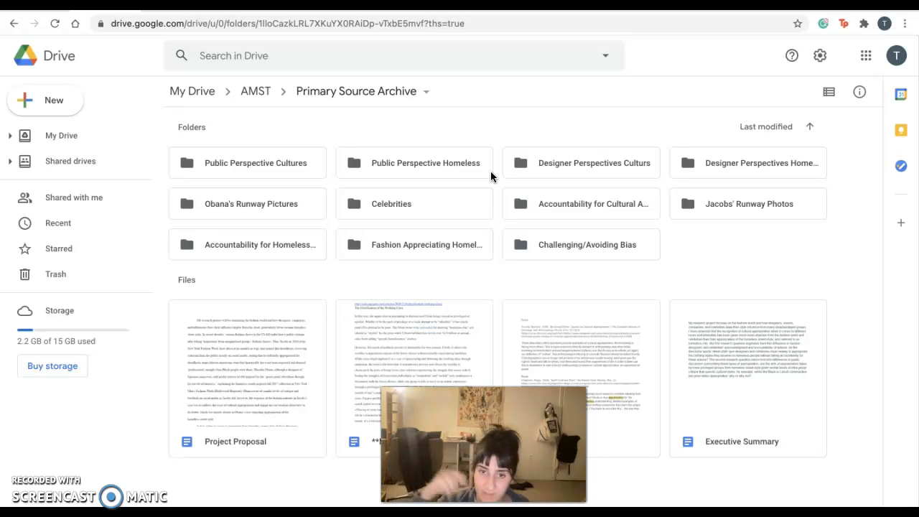
{"action": "mouse_move", "coordinate": [497, 204]}
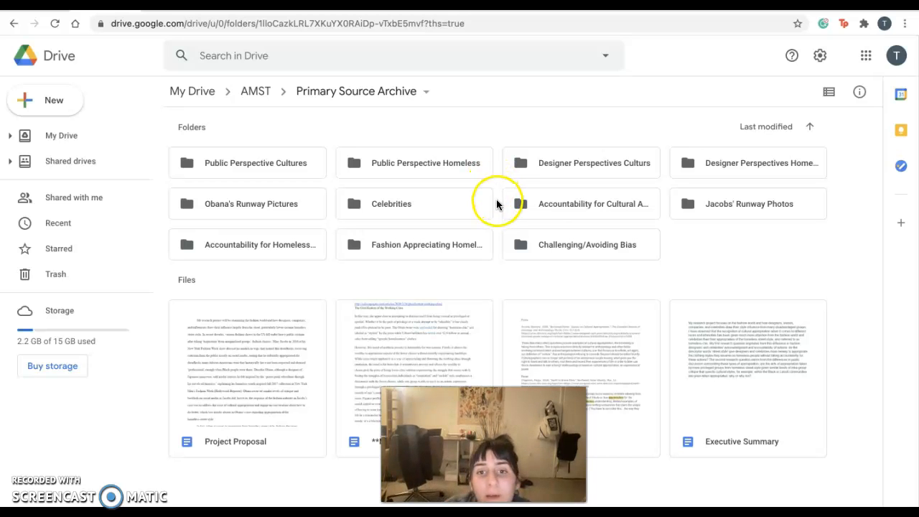
{"action": "mouse_move", "coordinate": [594, 208]}
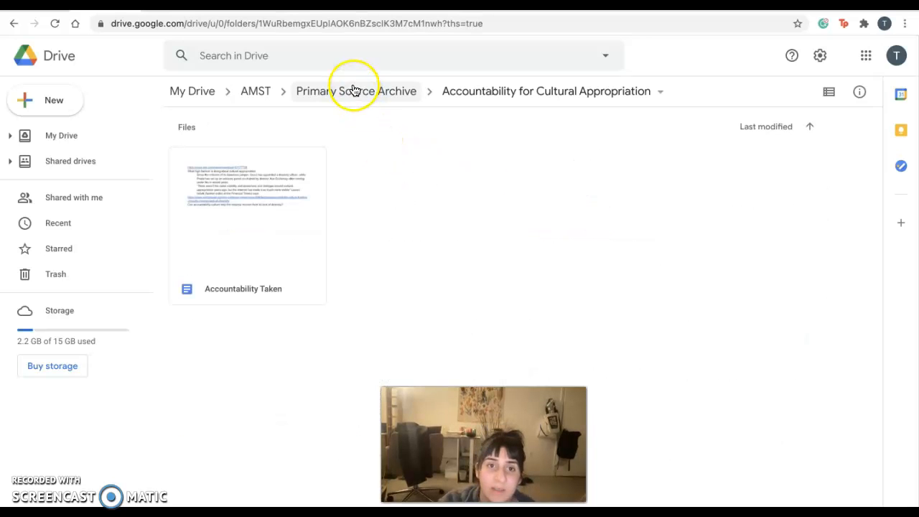
Browse the Accountability folders and return to Primary Source Archive.
{"action": "left_click", "coordinate": [357, 92]}
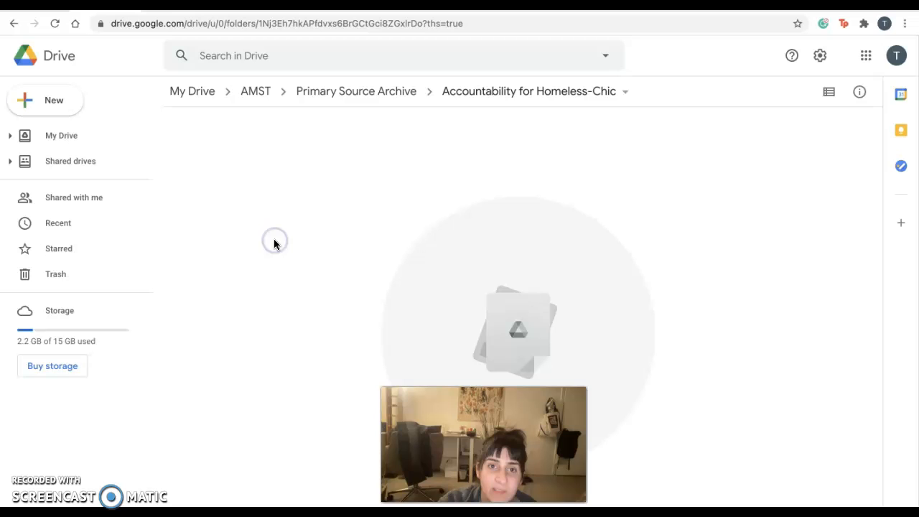
{"action": "left_click", "coordinate": [356, 92]}
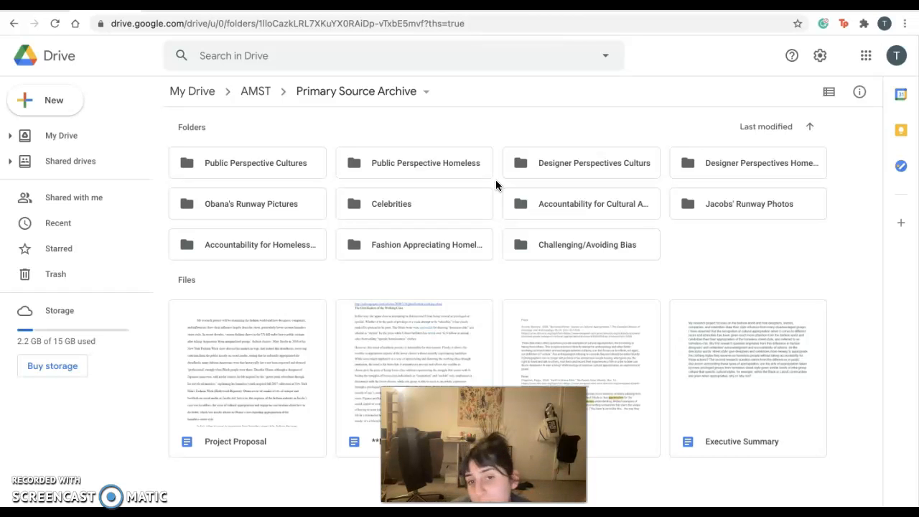
{"action": "mouse_move", "coordinate": [501, 221]}
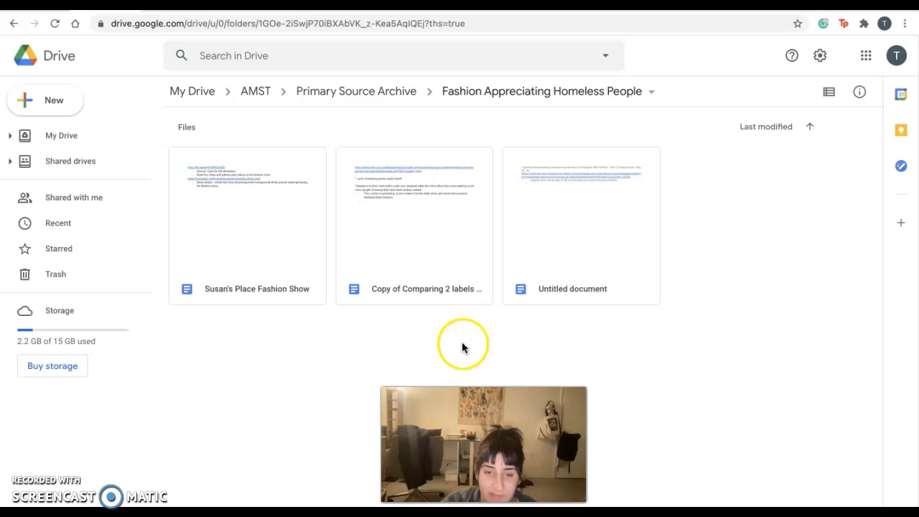
{"action": "mouse_move", "coordinate": [471, 368]}
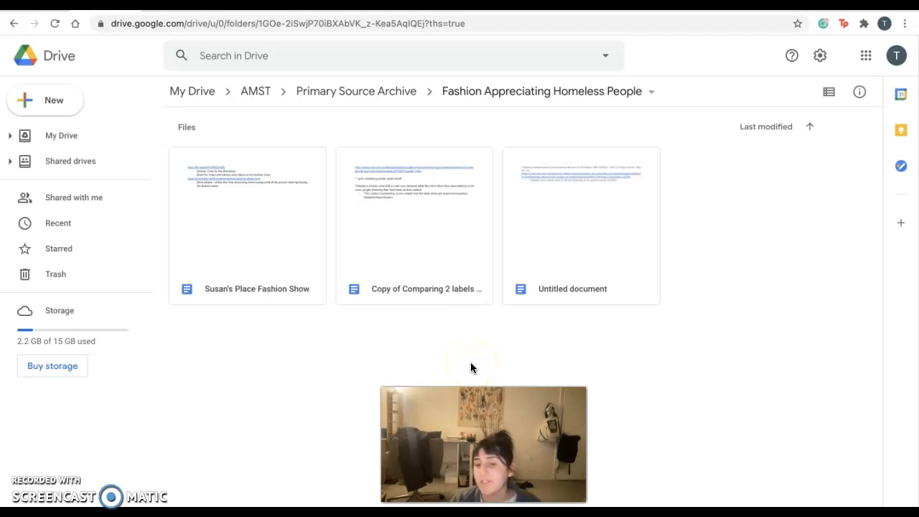